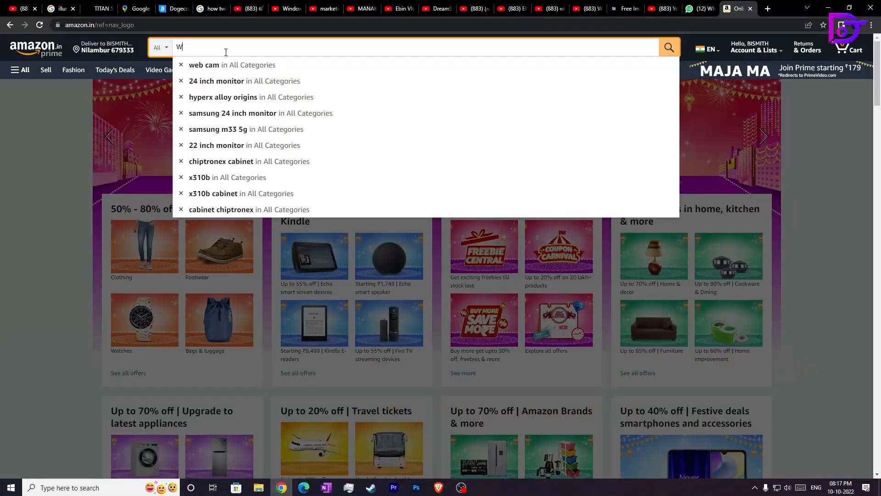
Search Amazon for 'web cam' and scroll through the webcam results.
left_click(204, 64)
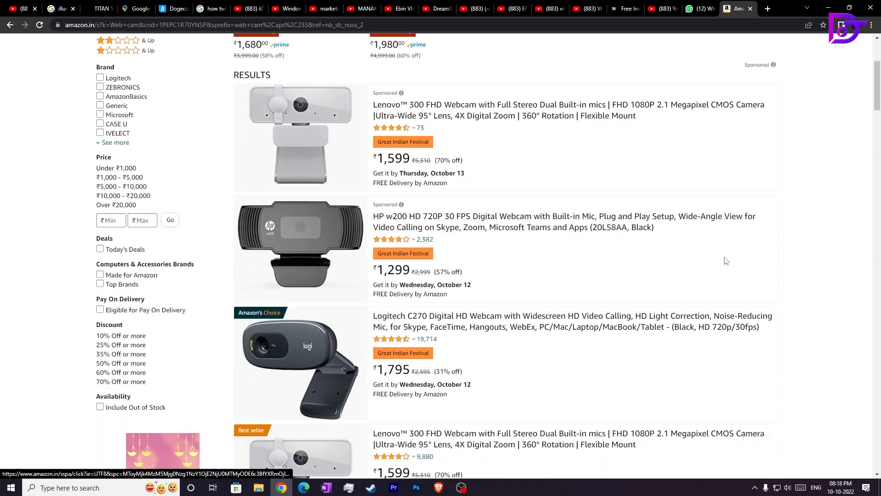
scroll("down", 3)
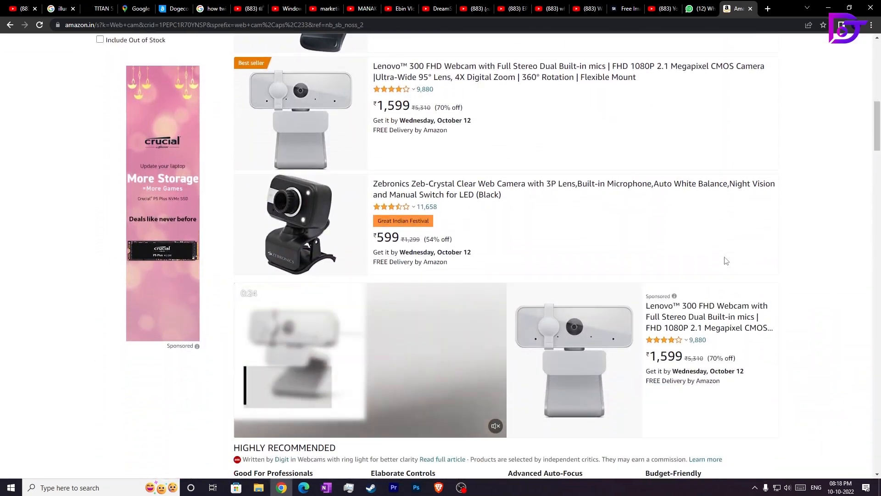
scroll("down", 3)
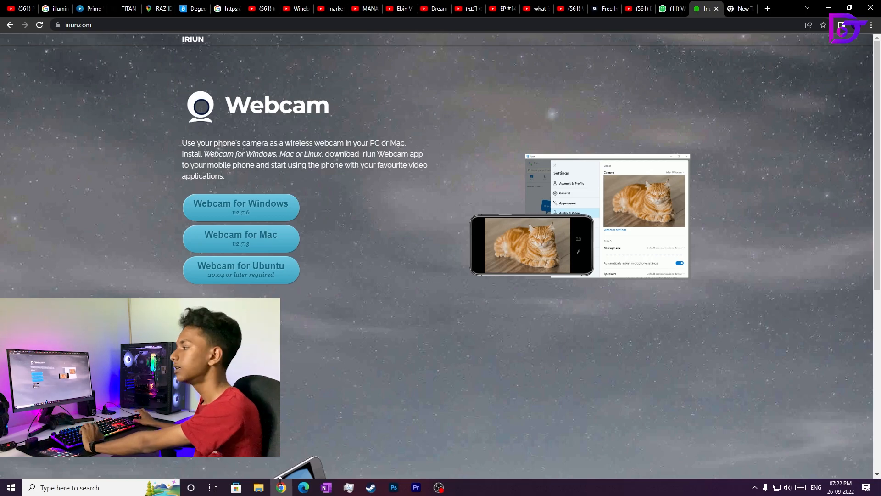
mouse_move(240, 203)
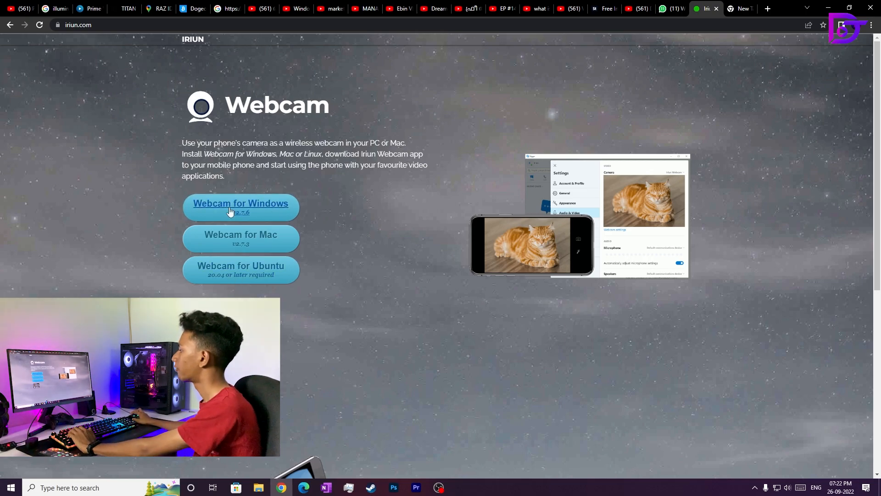
Save the Windows installer IriunWebcam-2.7.6.exe to the Desktop.
left_click(240, 202)
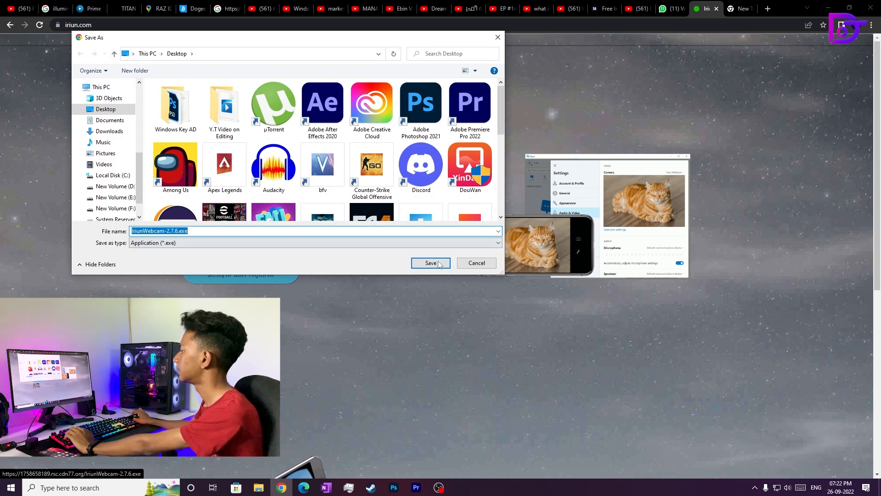
left_click(430, 262)
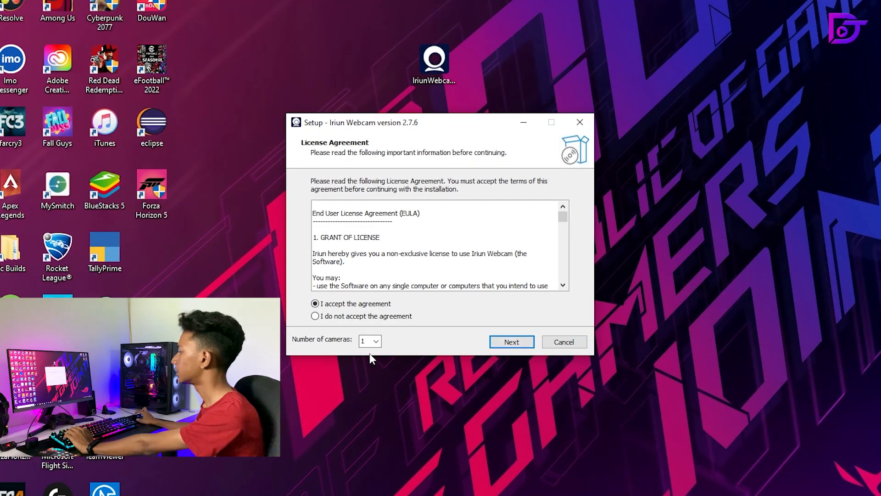
Install Iriun Webcam 2.7.6 for one camera in the default folder, launching the server.
left_click(369, 341)
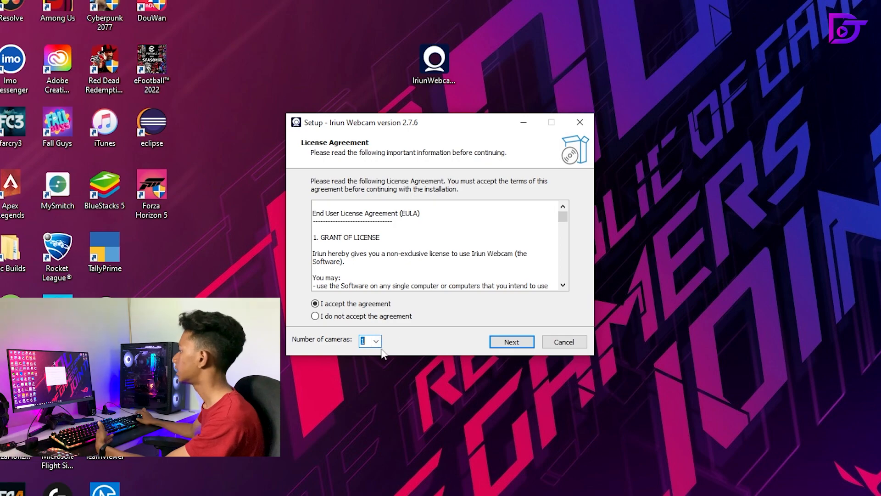
left_click(511, 341)
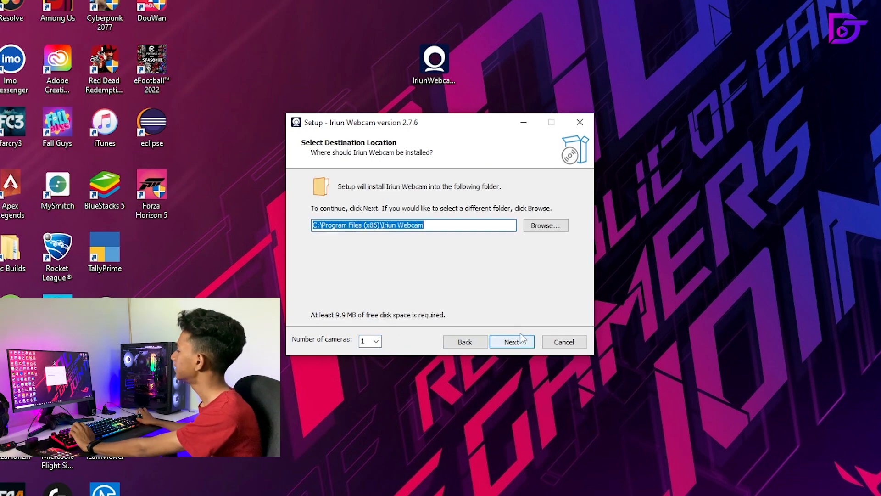
left_click(510, 342)
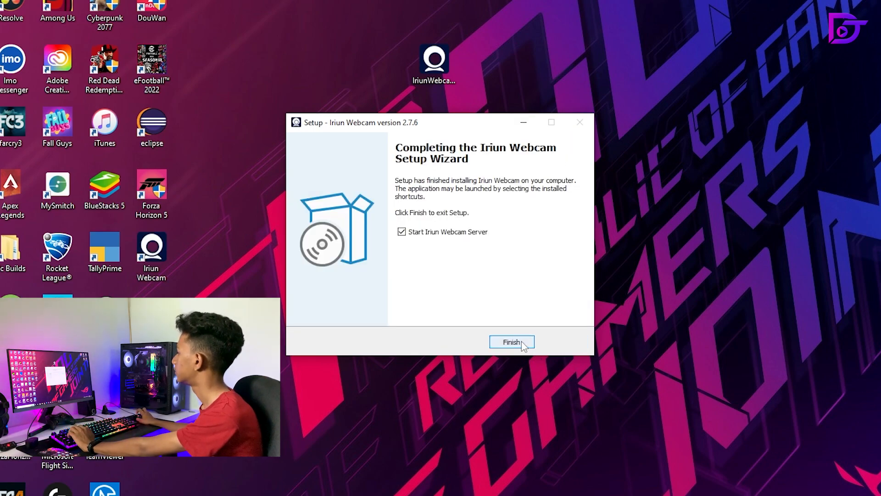
left_click(511, 342)
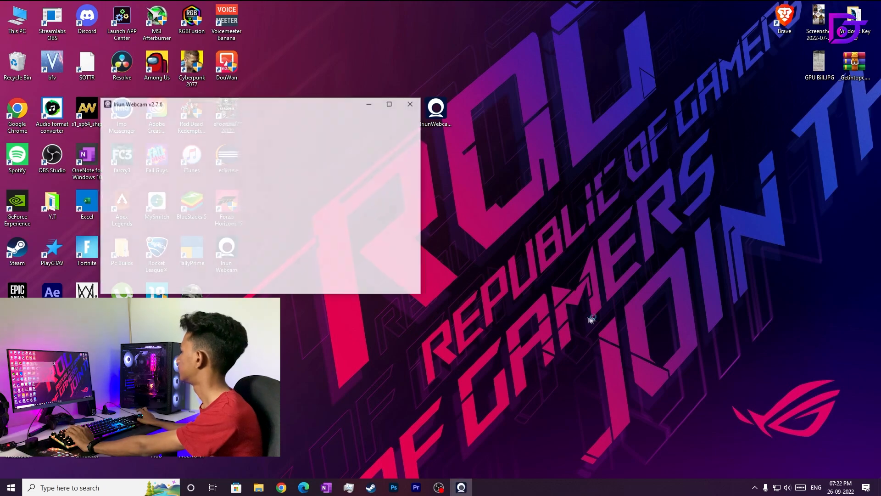
Bring up the Iriun Webcam v2.7.6 server window on the desktop.
left_click(389, 104)
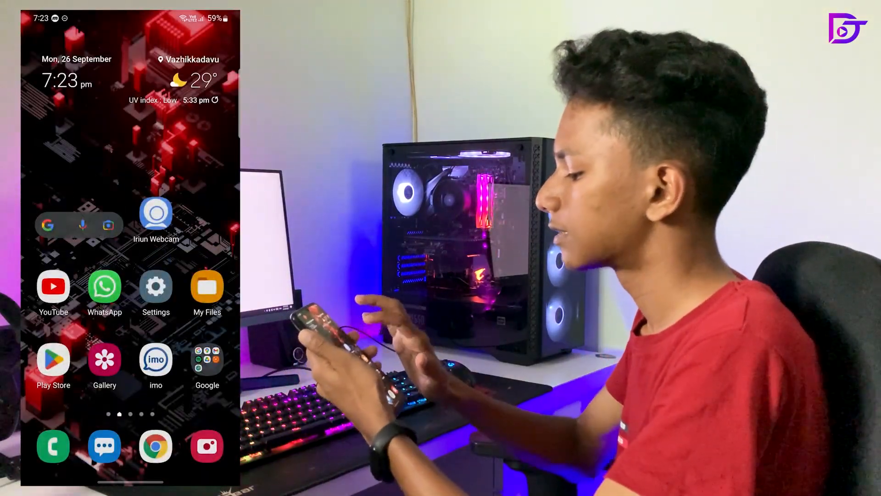
Launch the Iriun Webcam app from the phone's home screen.
left_click(155, 214)
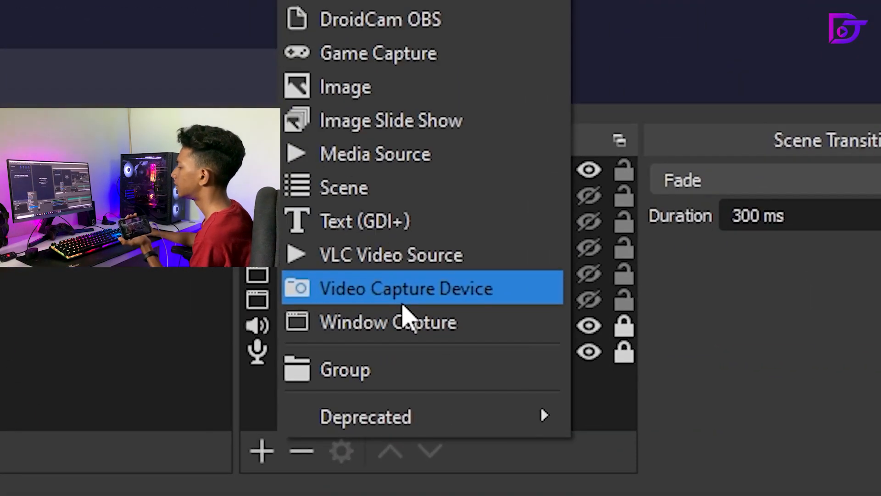
Create a new capture source for the phone camera in the OBS scene.
left_click(388, 321)
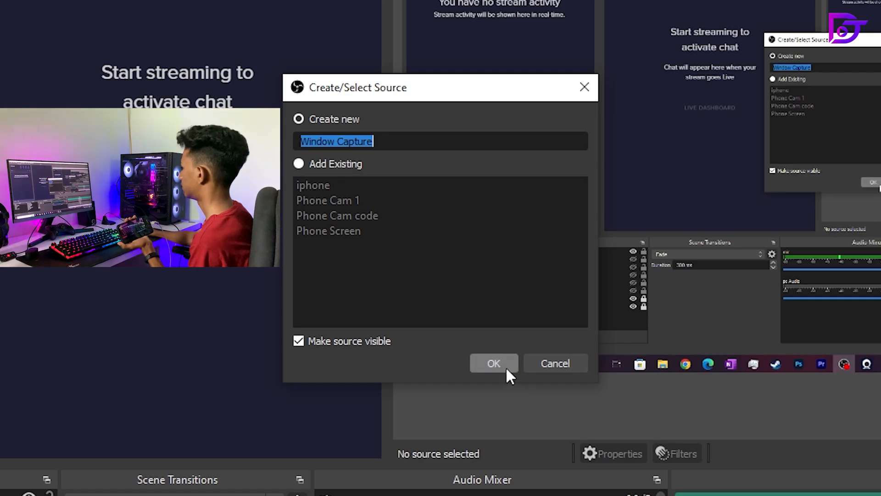
left_click(493, 363)
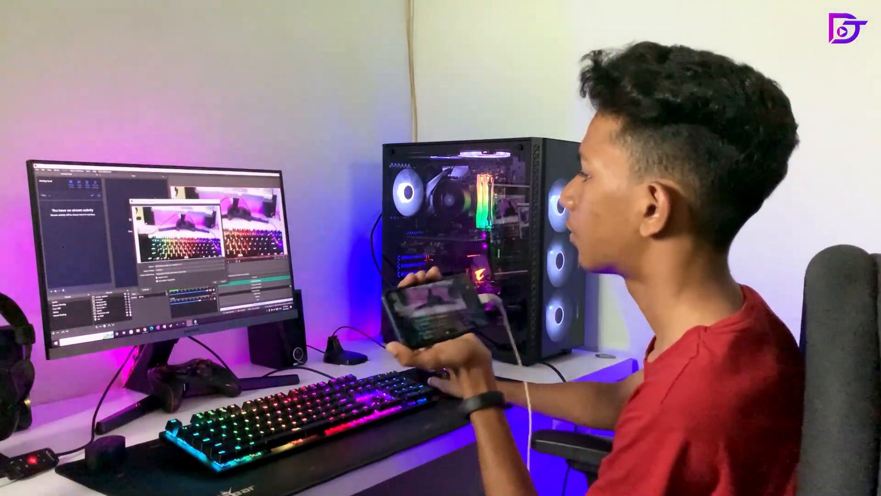